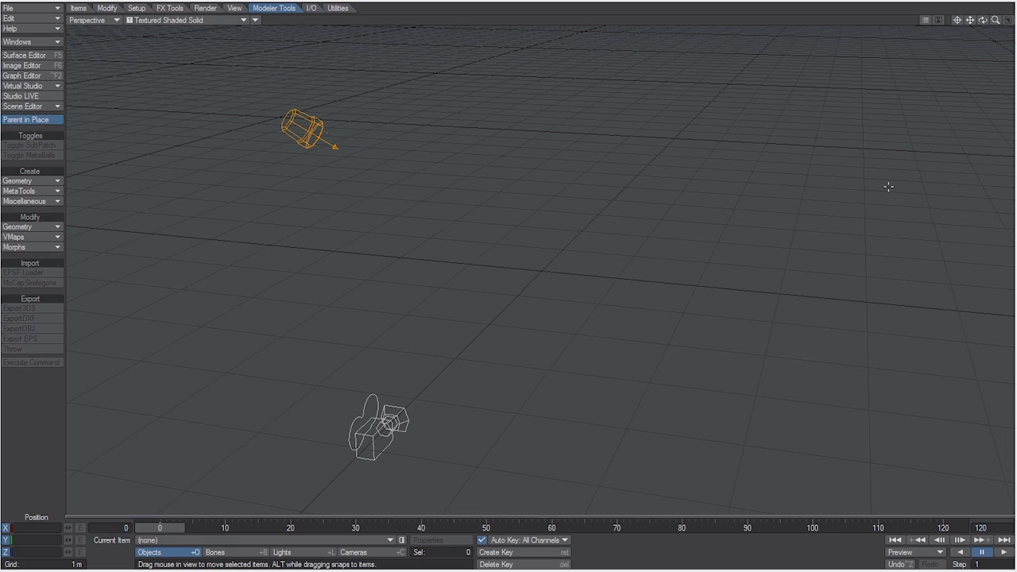
mouse_move(864, 187)
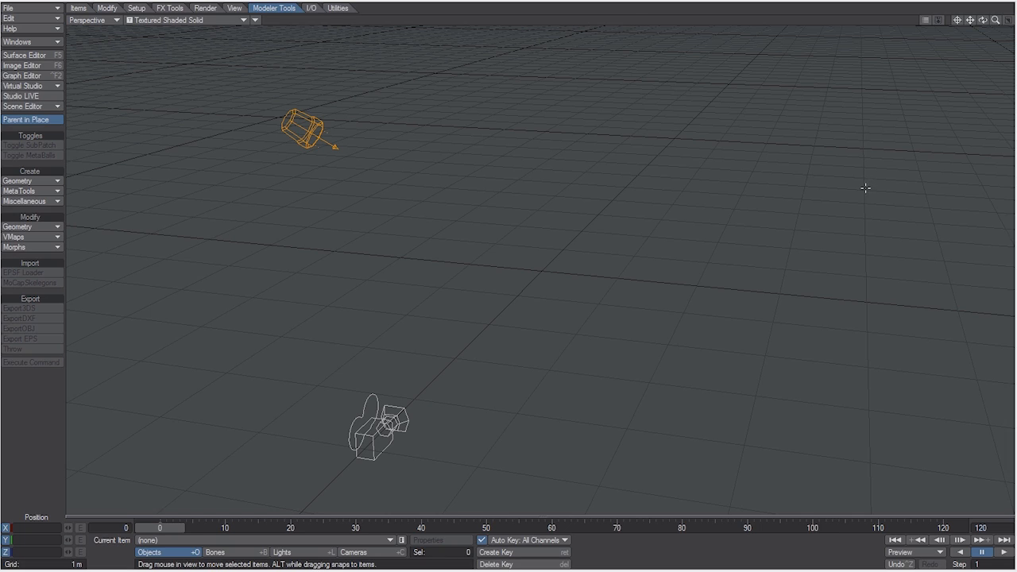
mouse_move(840, 190)
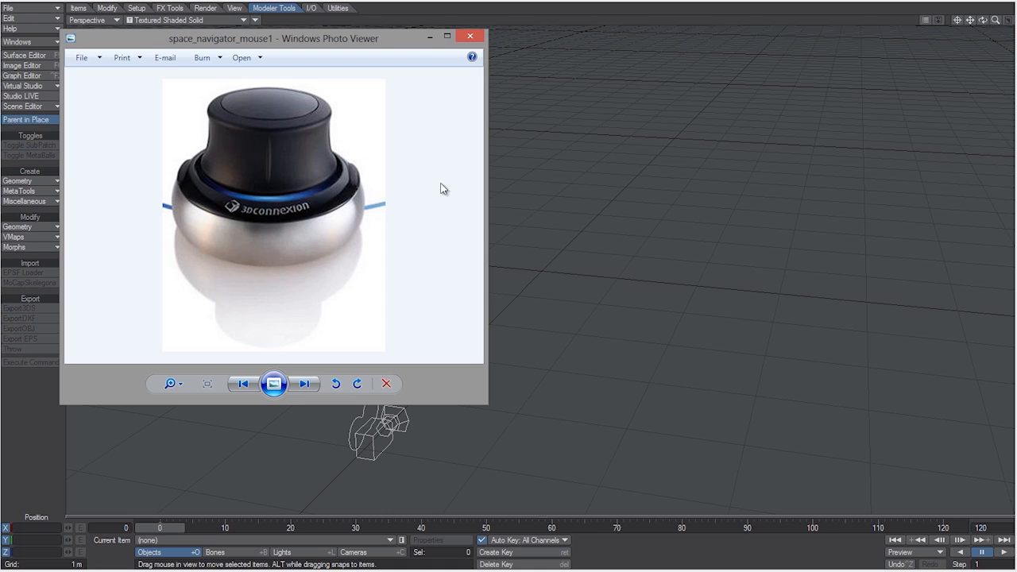
mouse_move(550, 157)
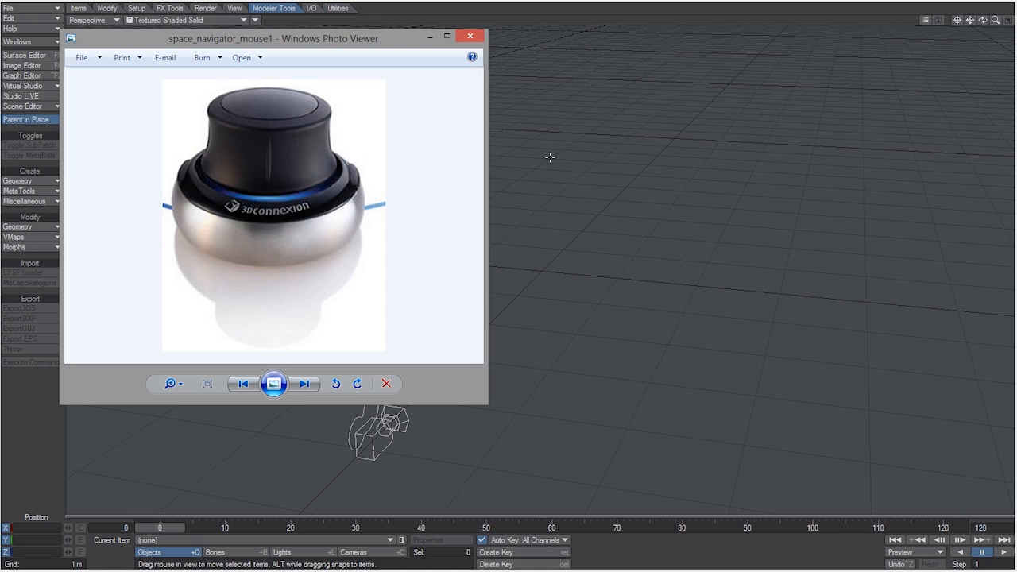
mouse_move(725, 172)
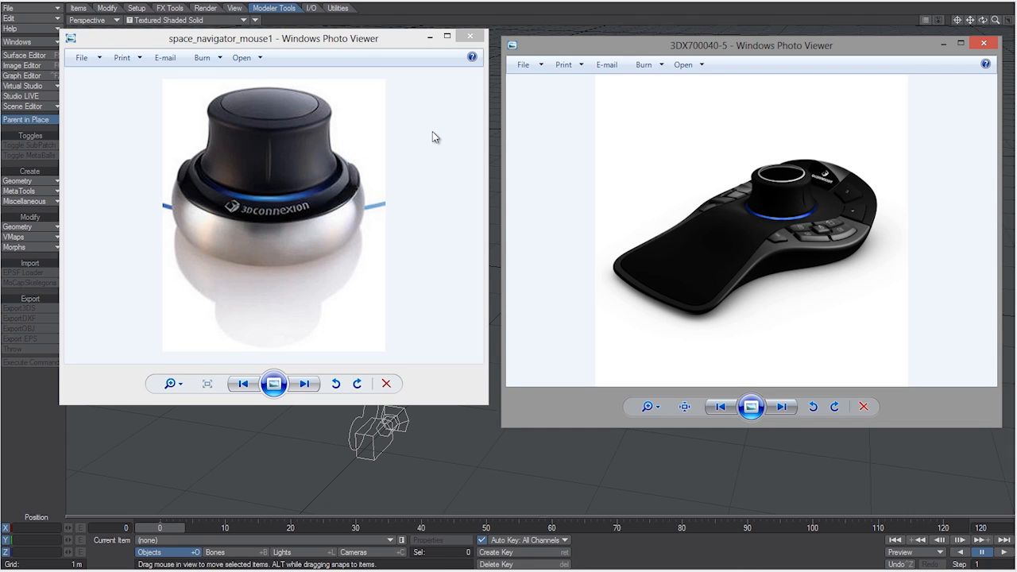
mouse_move(563, 135)
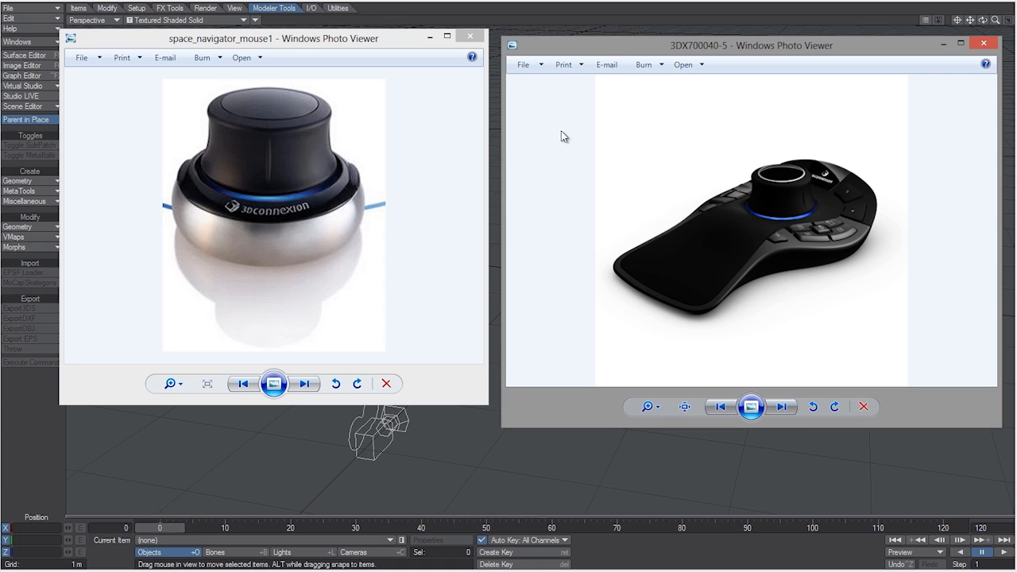
mouse_move(573, 140)
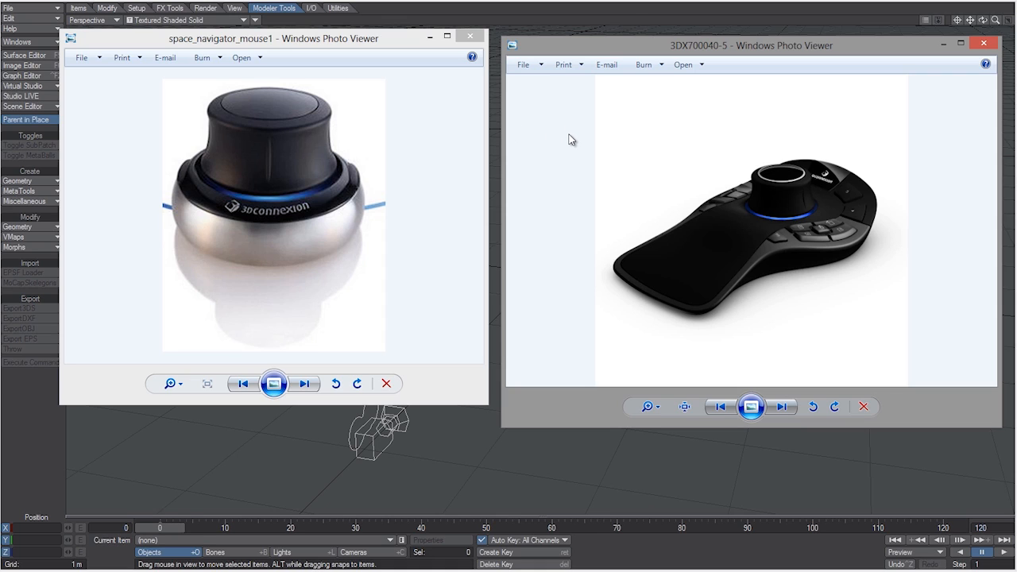
mouse_move(426, 112)
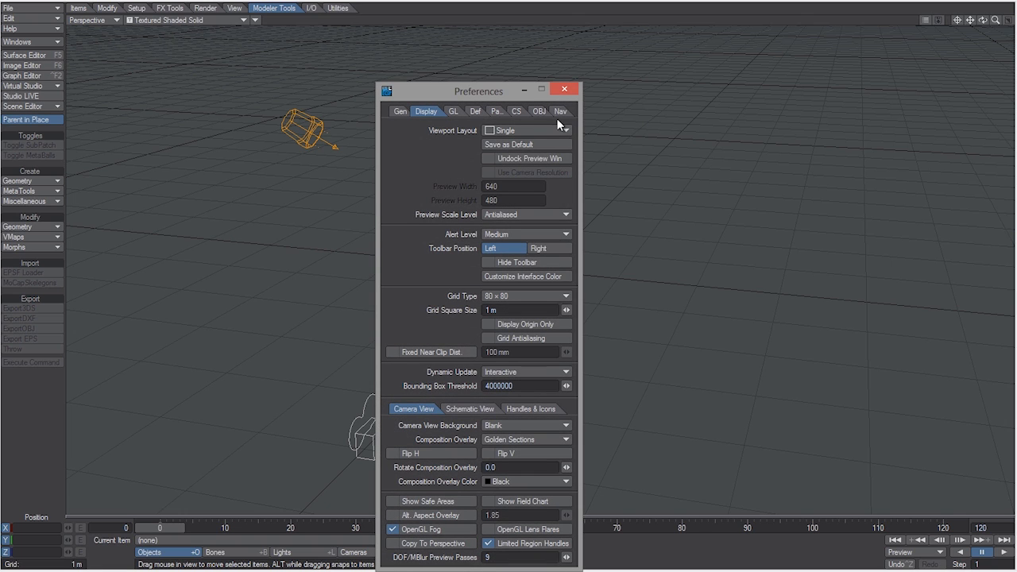
Choose 3Dconnexion SpaceMousePro as the Nav device, toggling Mode between Current Item and view, then nudge the light
left_click(560, 111)
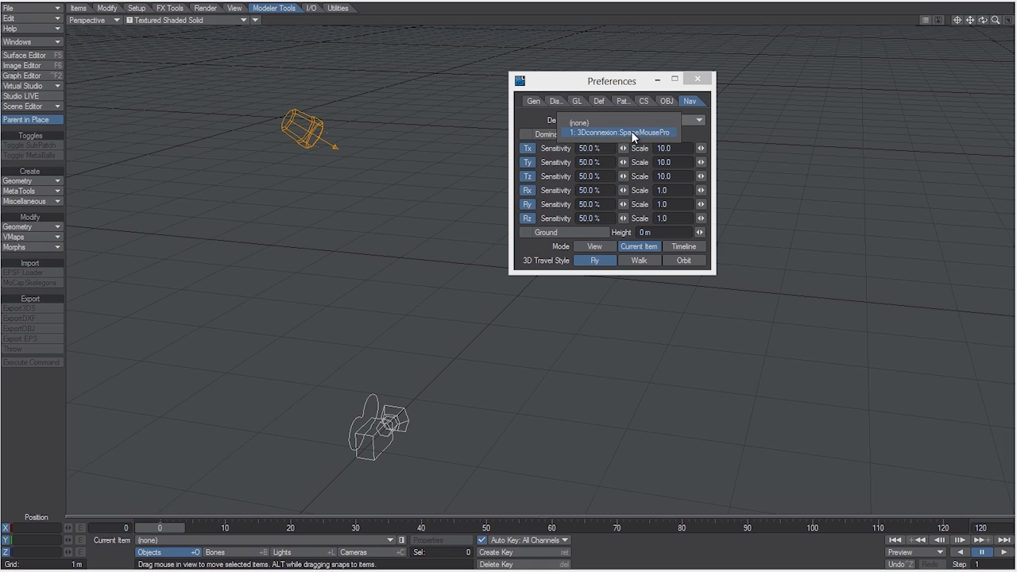
left_click(626, 131)
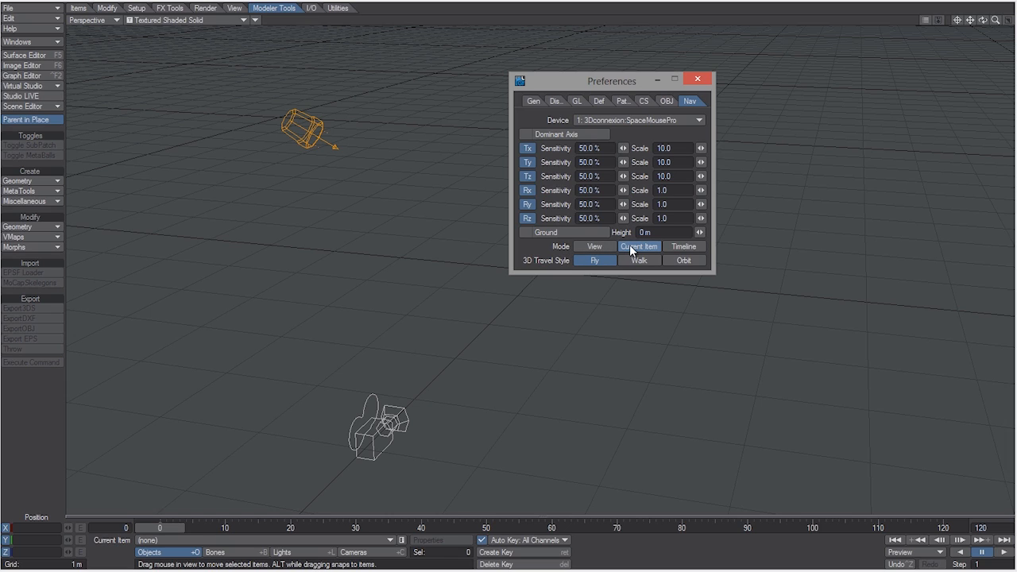
left_click(639, 247)
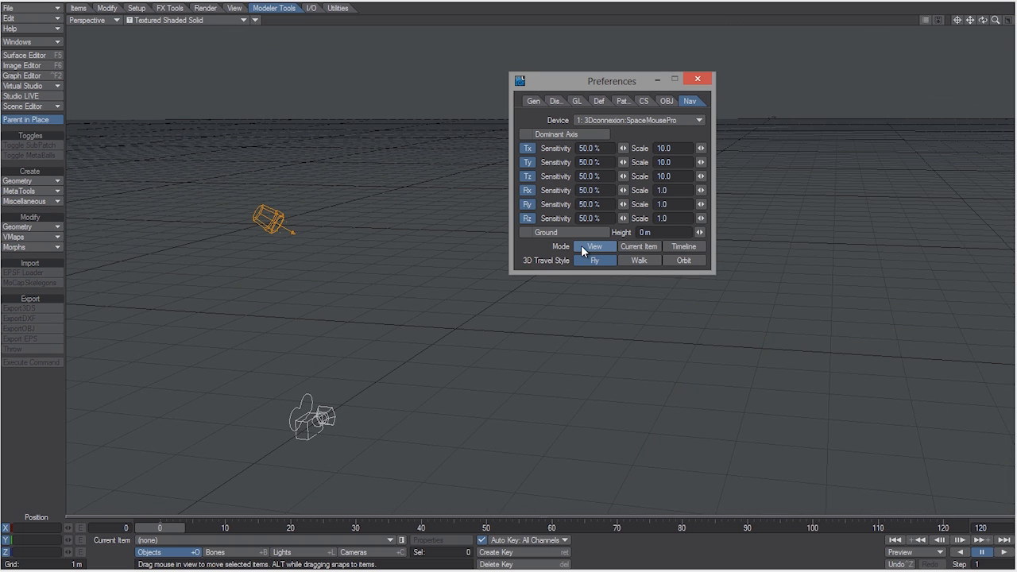
left_click(639, 246)
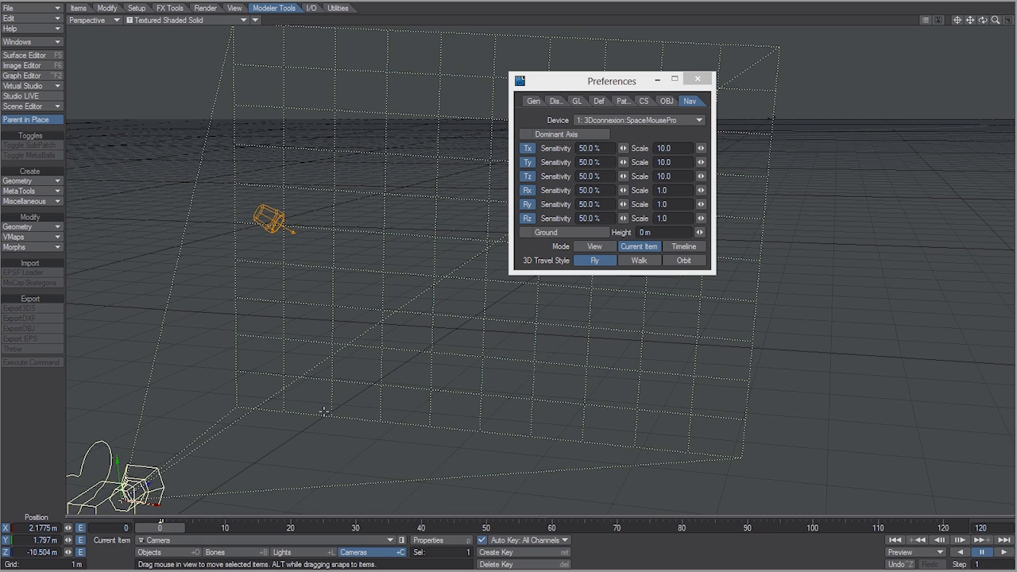
mouse_move(292, 274)
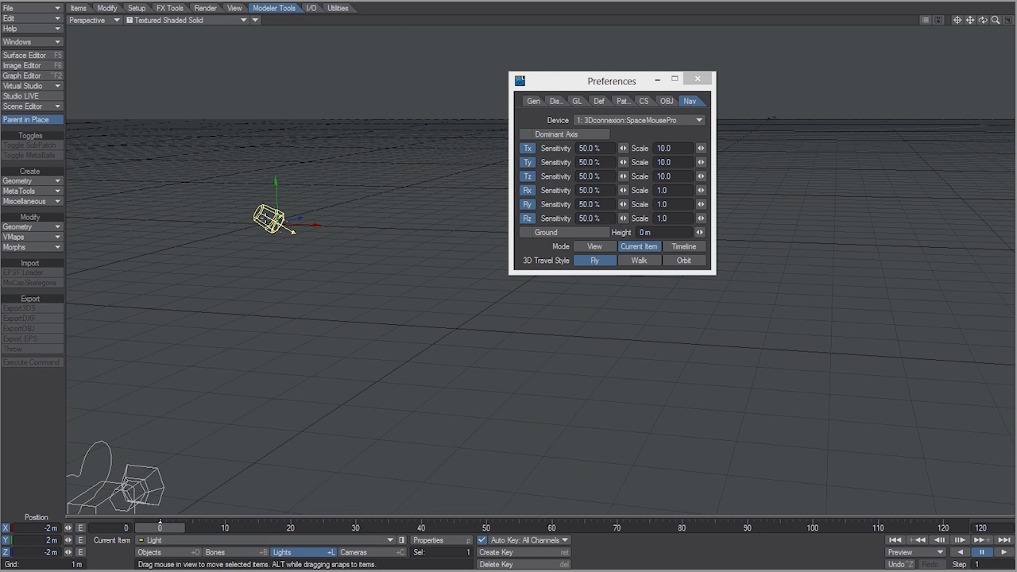
left_click_drag(274, 219, 267, 219)
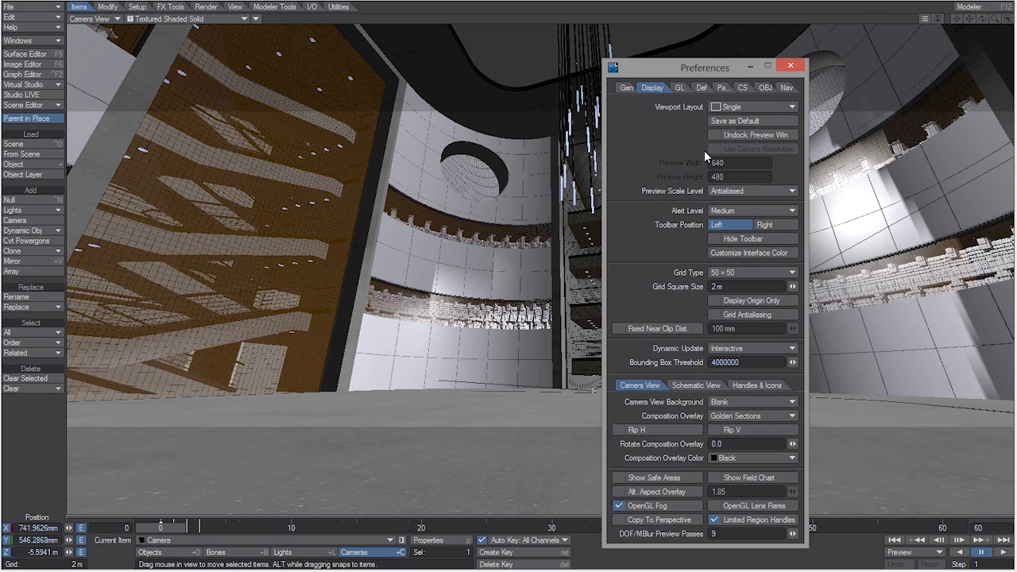
Reselect 3Dconnexion SpaceMousePro as the Nav device and restrict motion to the dominant axis
left_click(787, 88)
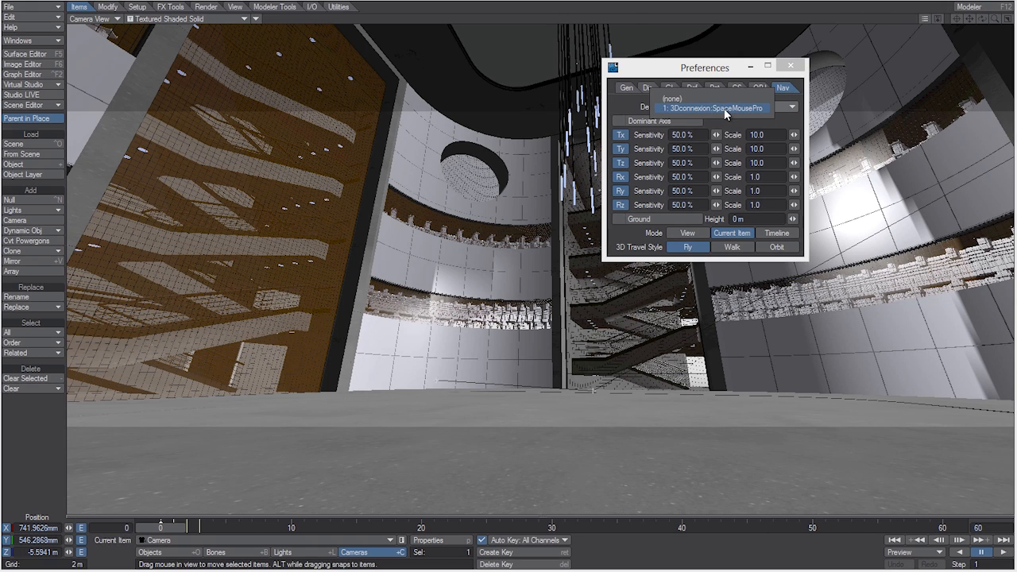
left_click(725, 113)
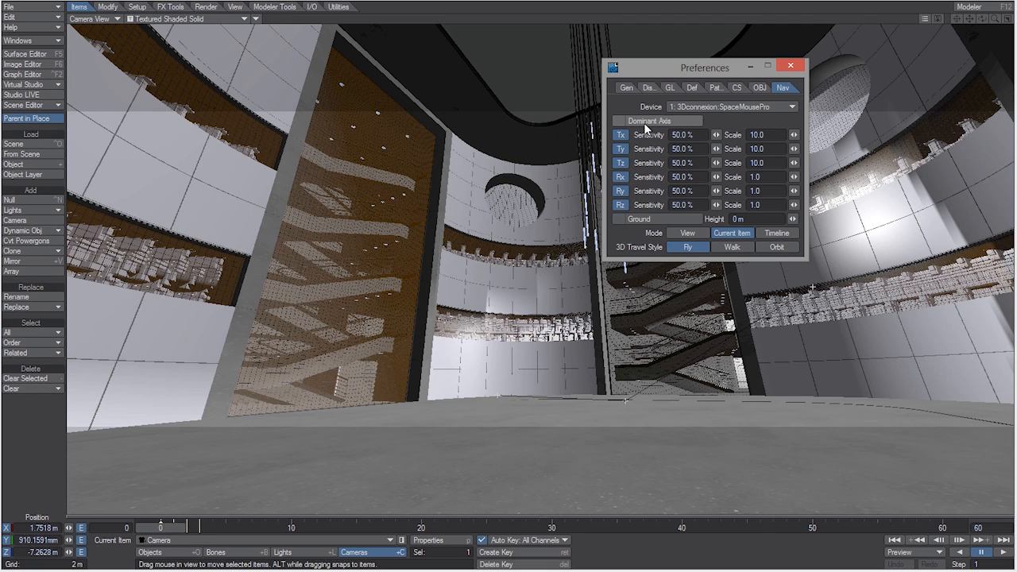
left_click(616, 121)
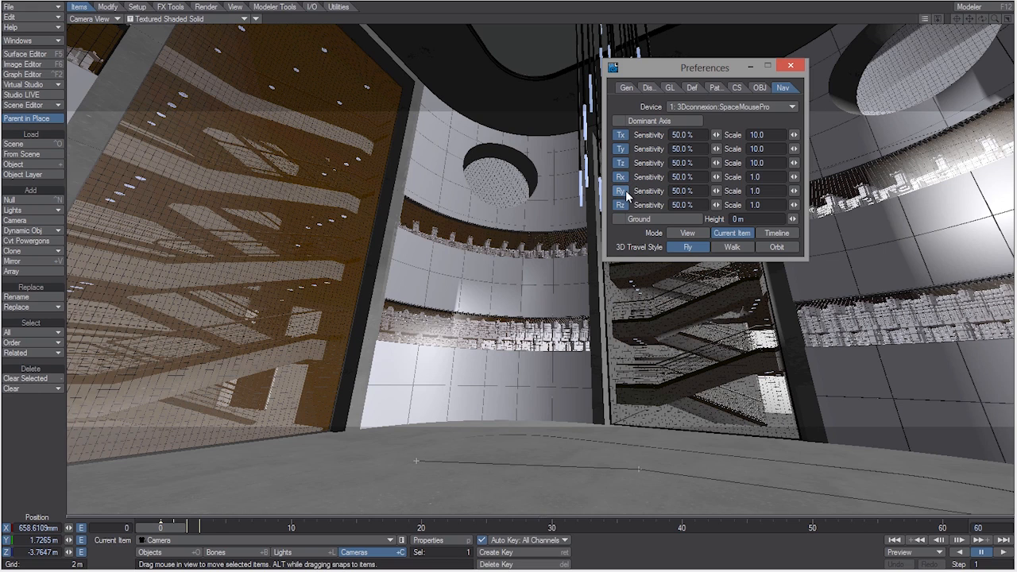
mouse_move(644, 183)
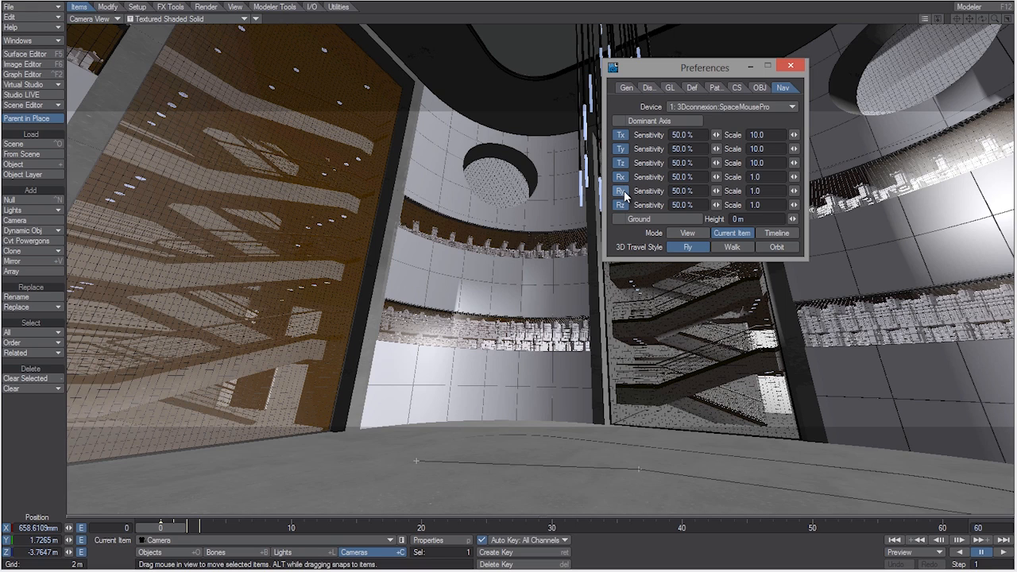
mouse_move(655, 163)
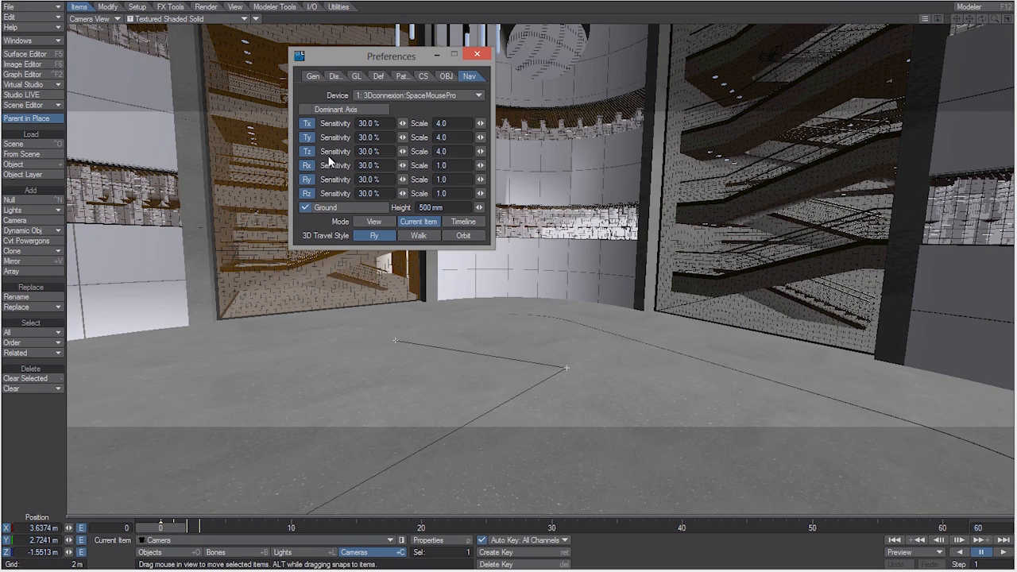
mouse_move(321, 195)
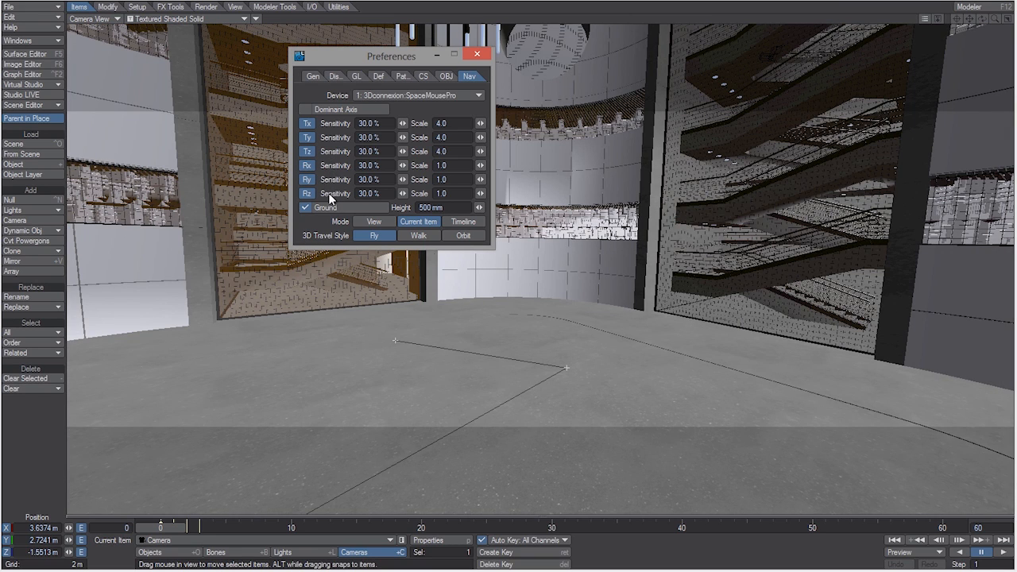
mouse_move(356, 165)
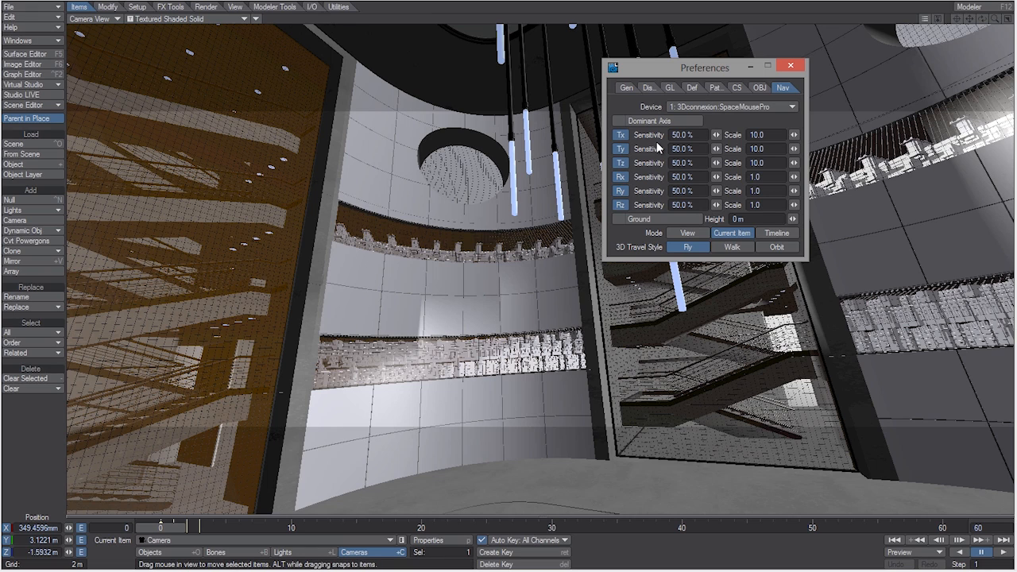
mouse_move(642, 149)
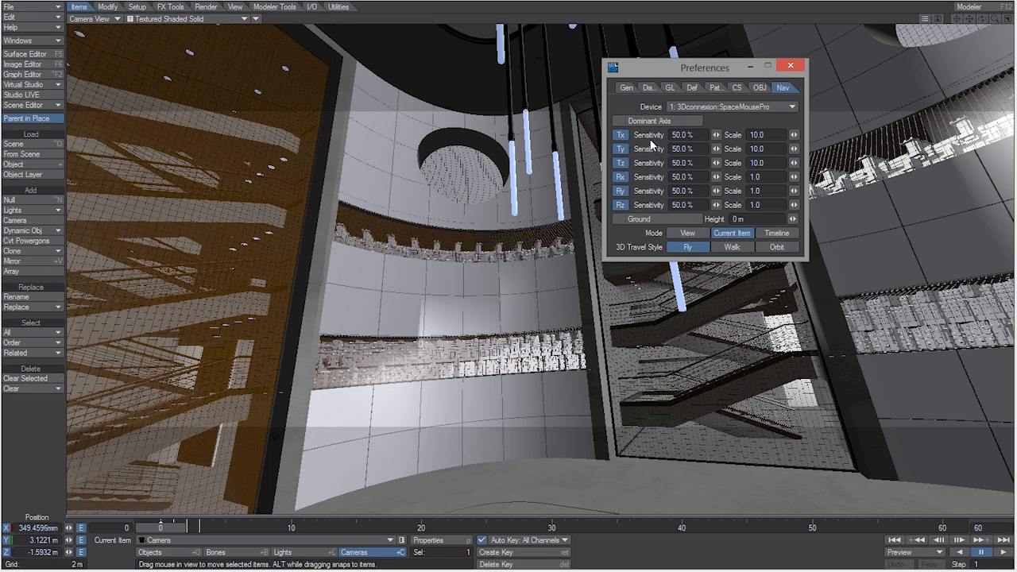
mouse_move(645, 223)
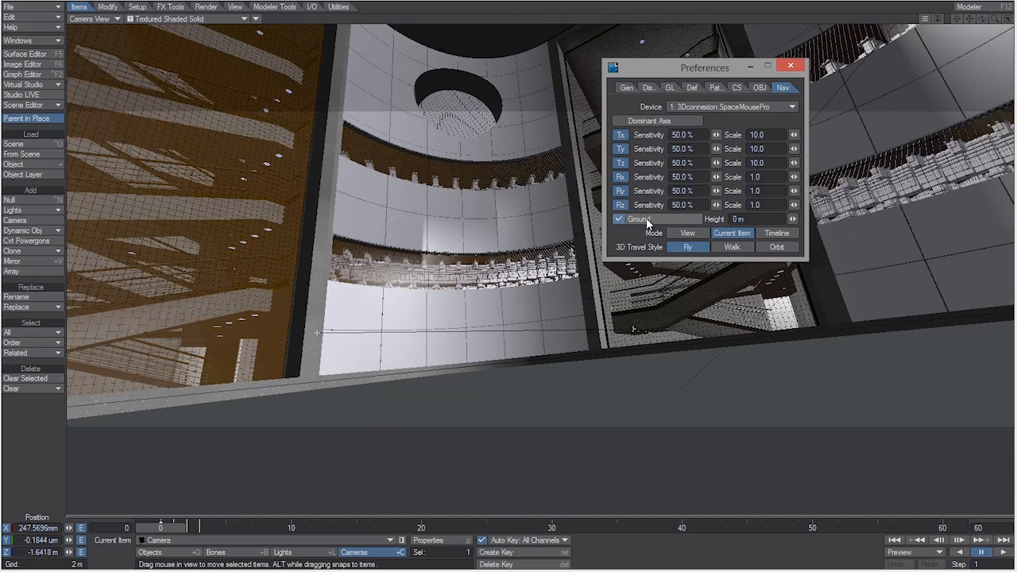
Enable Ground so the camera stays above floor level, try Walk then Fly travel, and enable timeline scrubbing
left_click(740, 219)
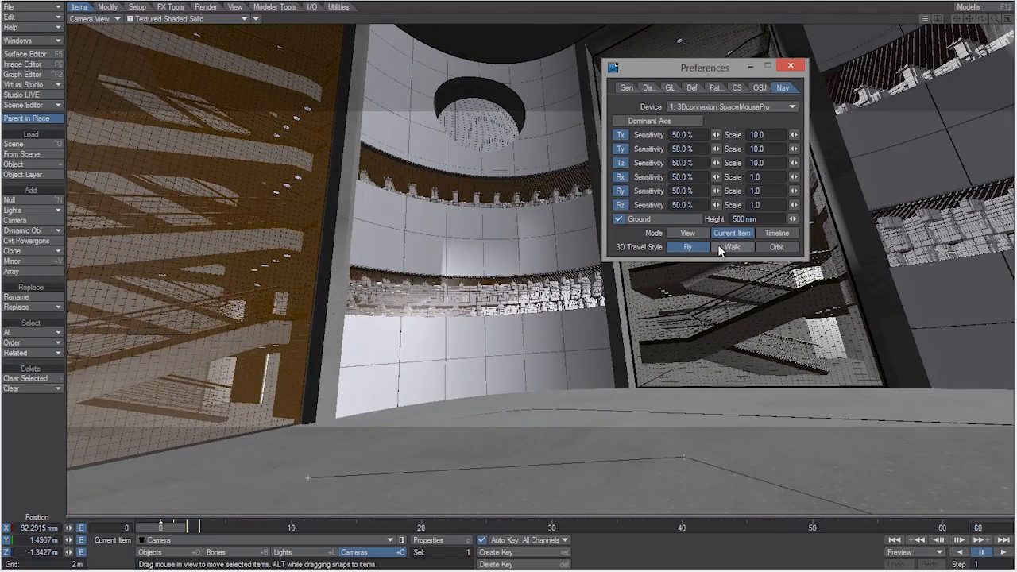
left_click(733, 248)
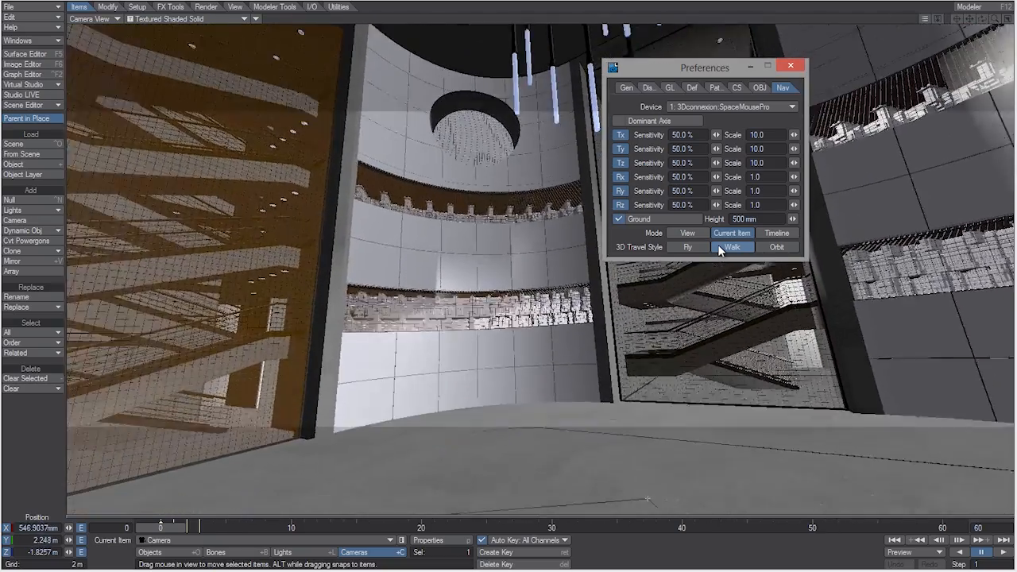
left_click(778, 246)
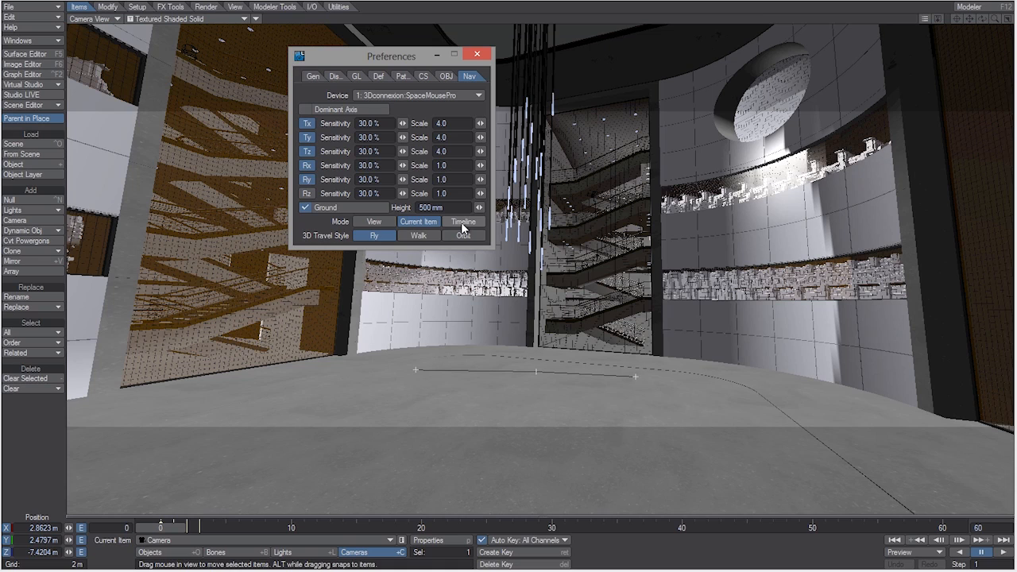
left_click(464, 221)
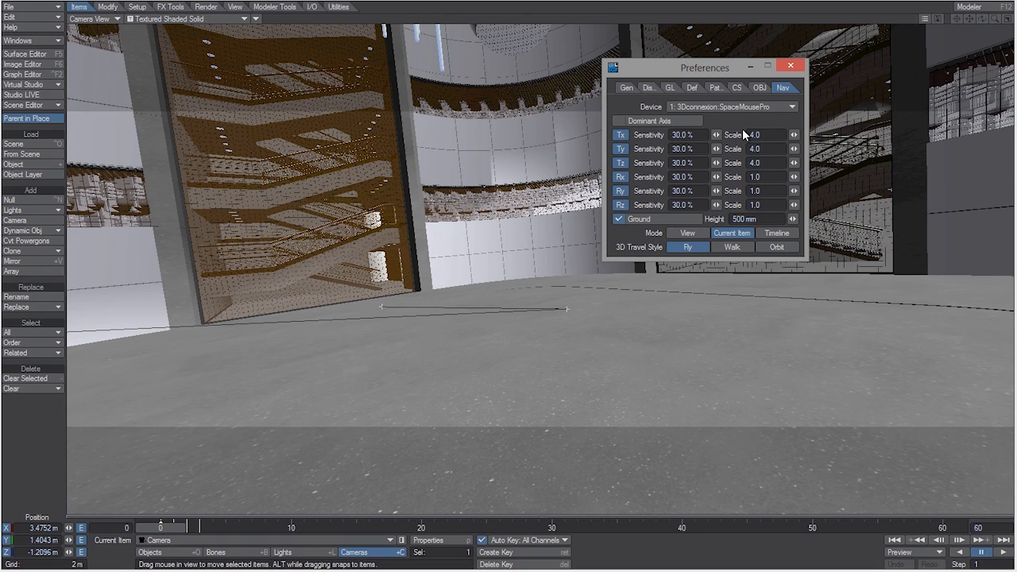
mouse_move(793, 65)
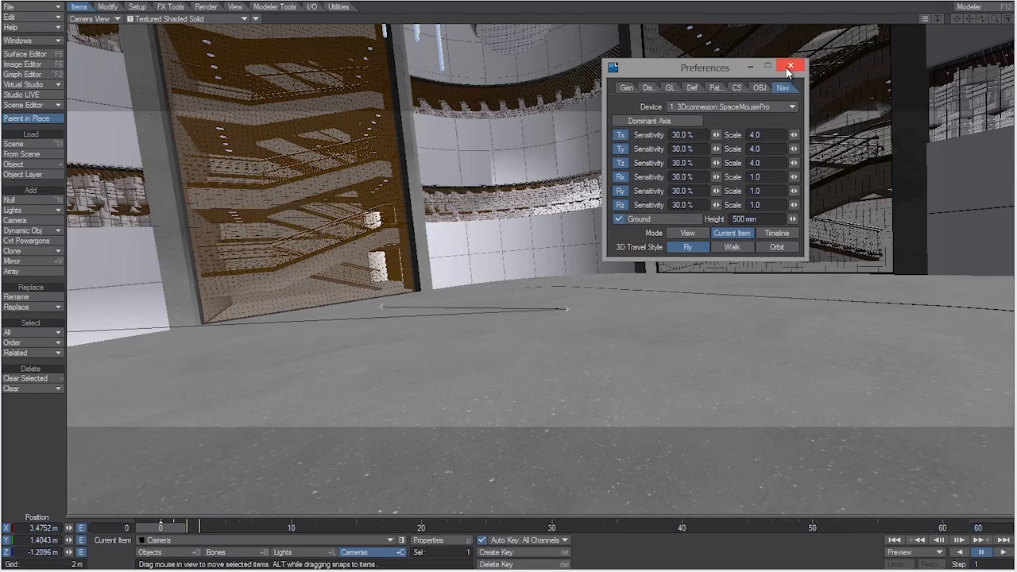
Close the Preferences panel after flying the camera down near the atrium floor
left_click(792, 66)
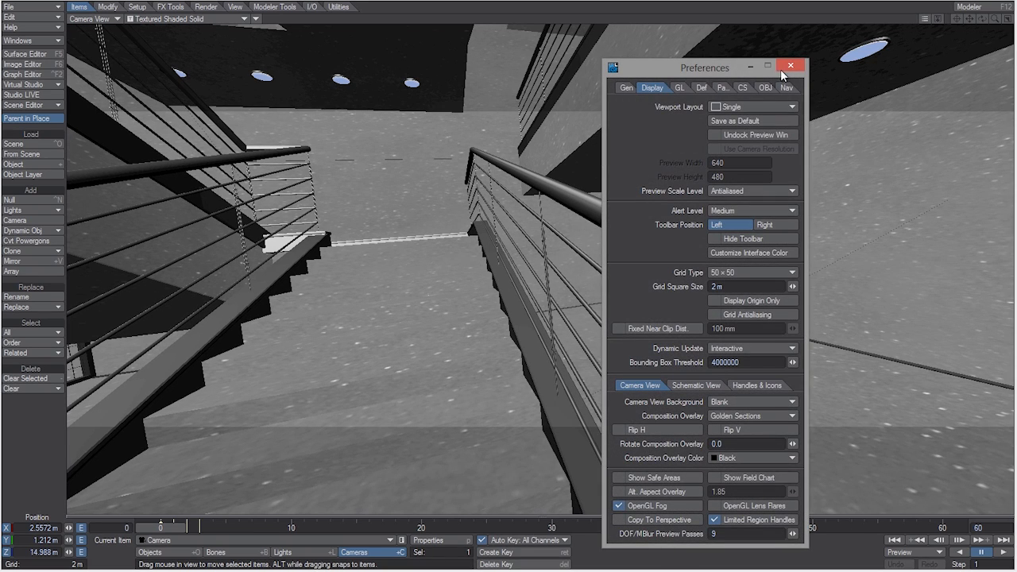
Move the Preferences panel aside with Fixed Near Clip Dist 100 mm set, then close it
left_click_drag(702, 67, 691, 70)
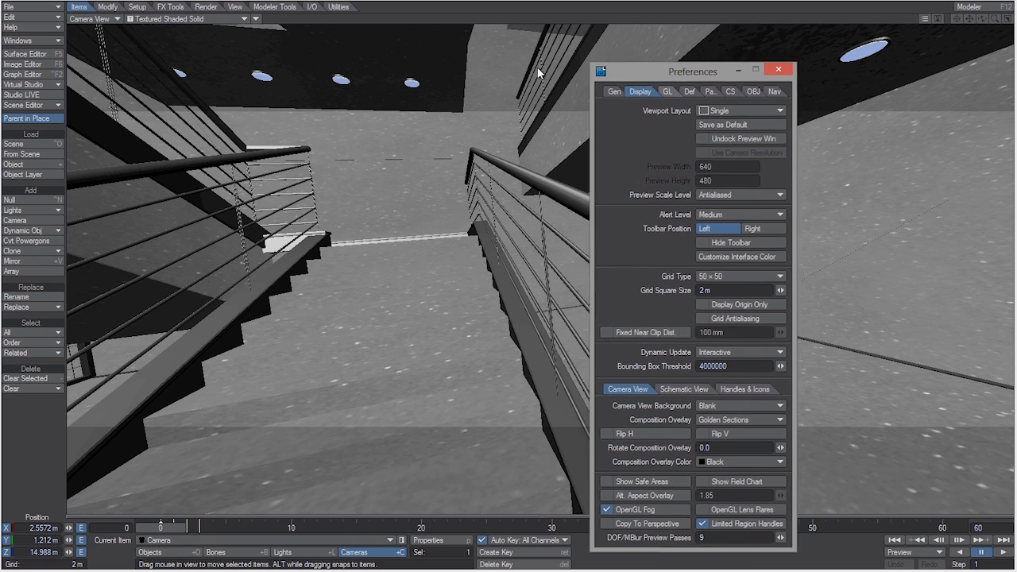
left_click_drag(692, 70, 391, 56)
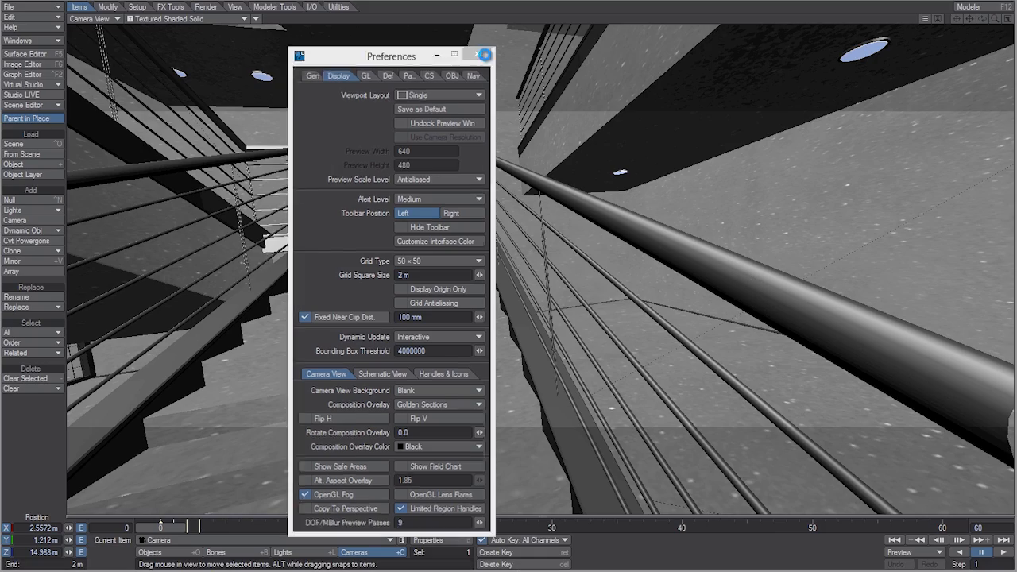
left_click(486, 54)
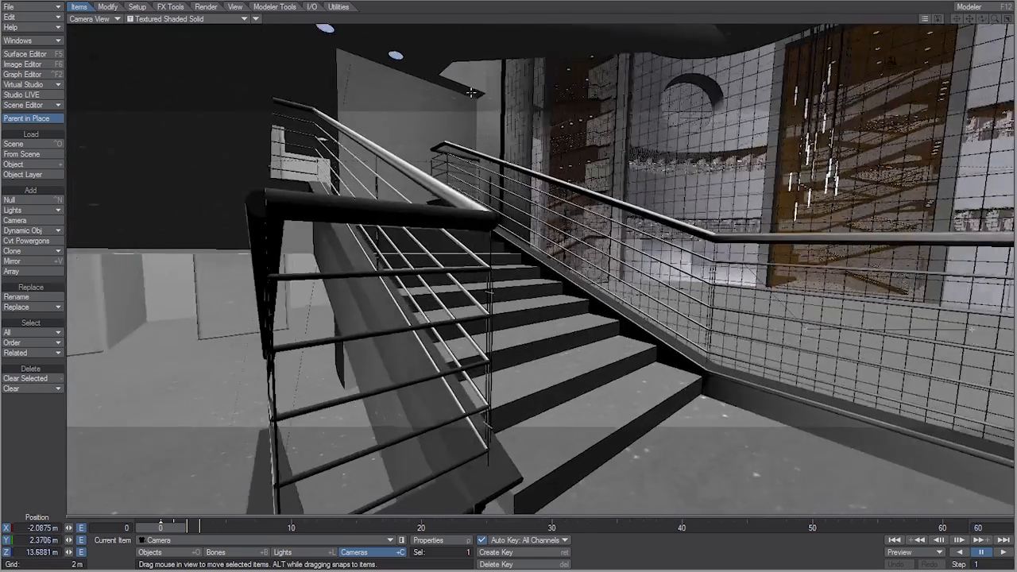